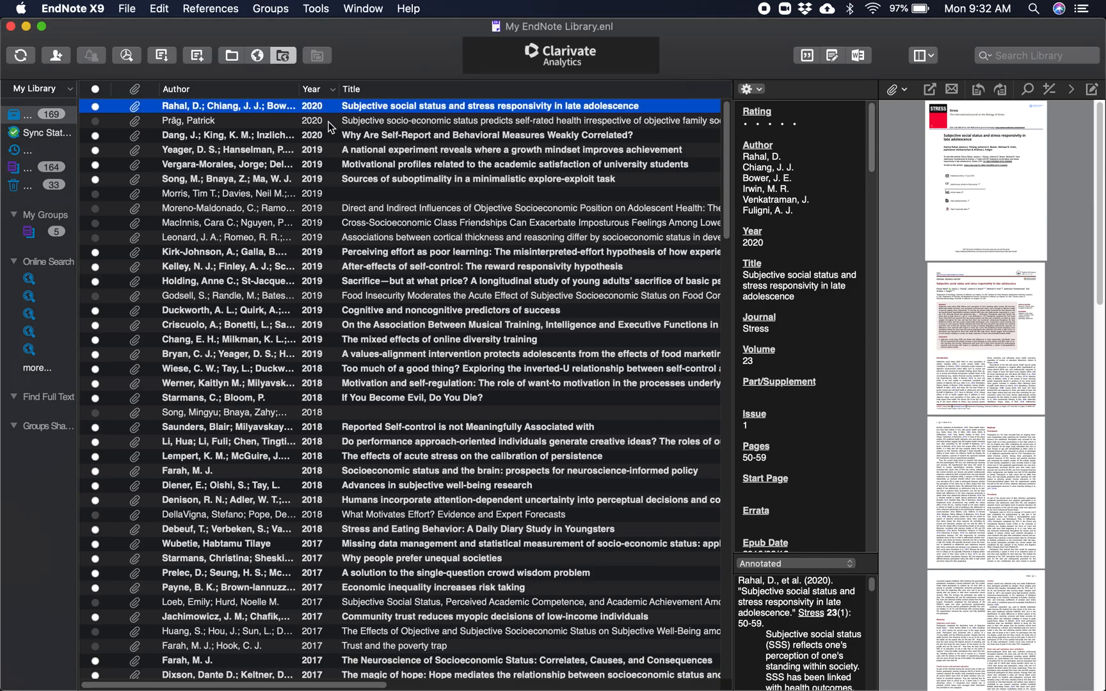
{"action": "mouse_move", "coordinate": [389, 122]}
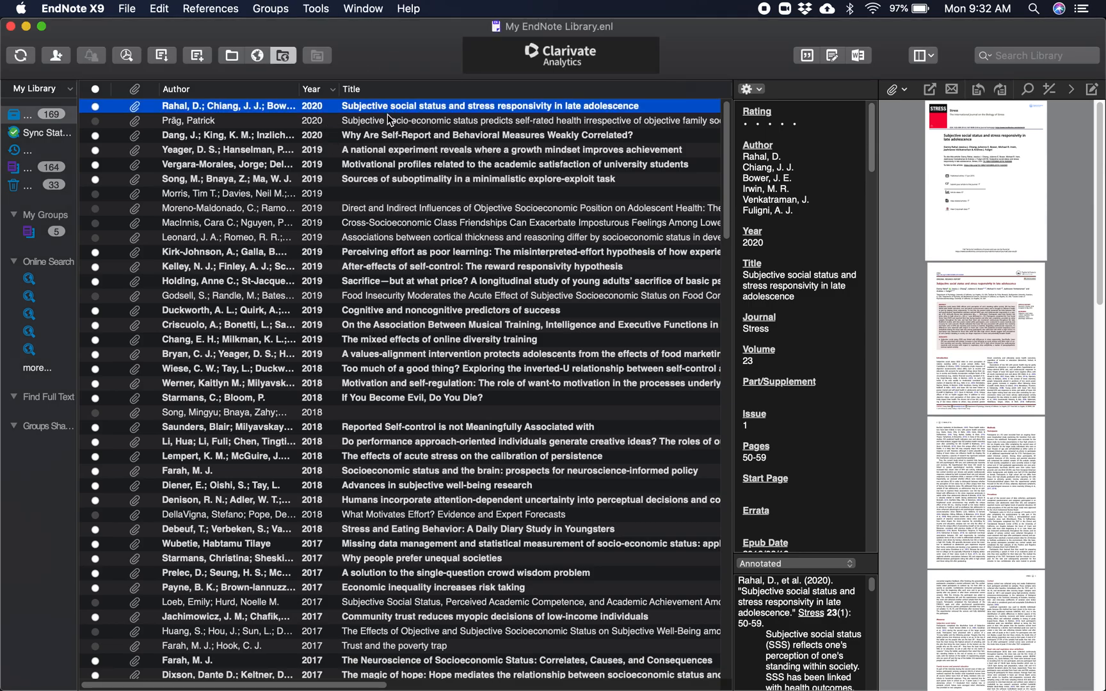
{"action": "mouse_move", "coordinate": [505, 96]}
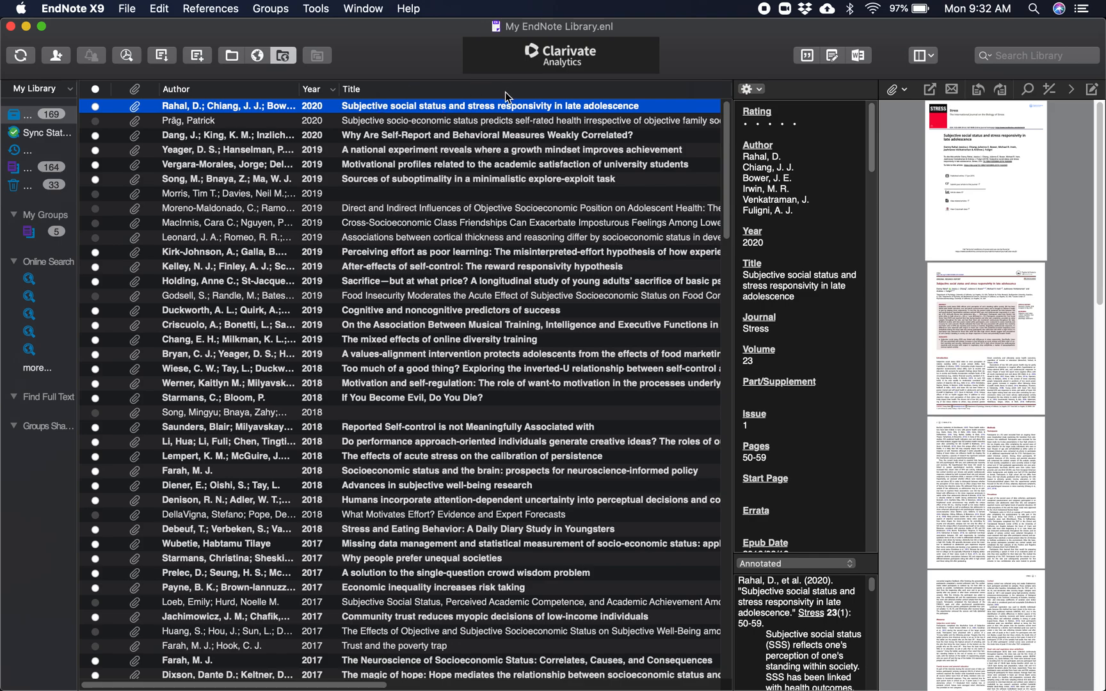
{"action": "mouse_move", "coordinate": [385, 239]}
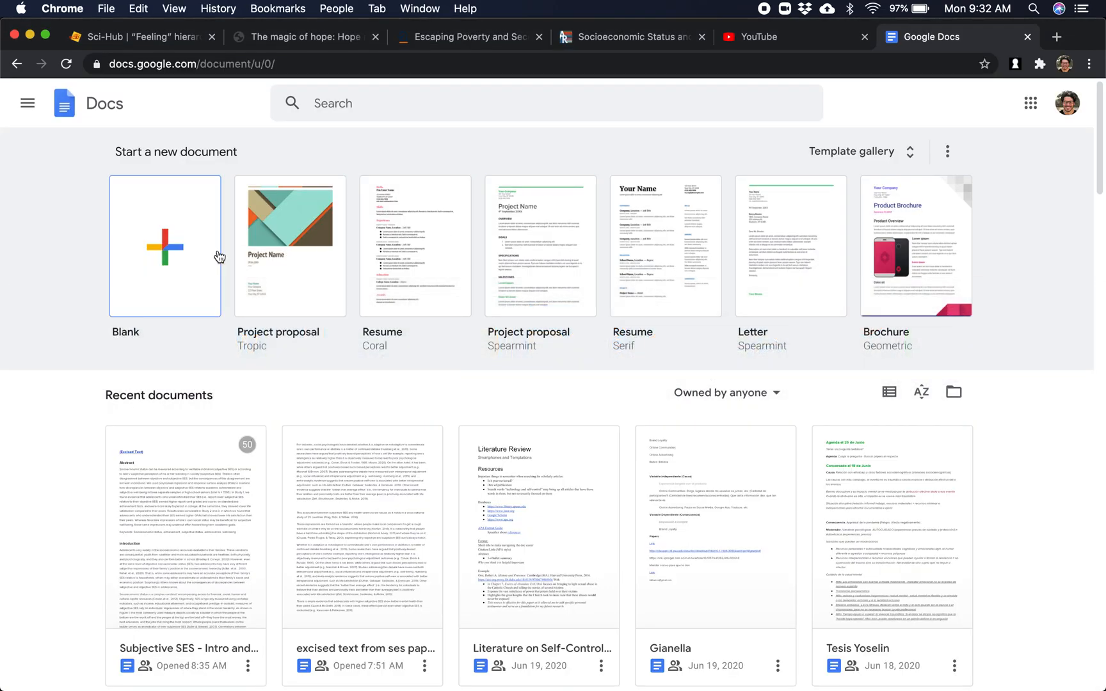
Create a blank Google Doc and rename it 'Example'.
{"action": "left_click", "coordinate": [164, 246]}
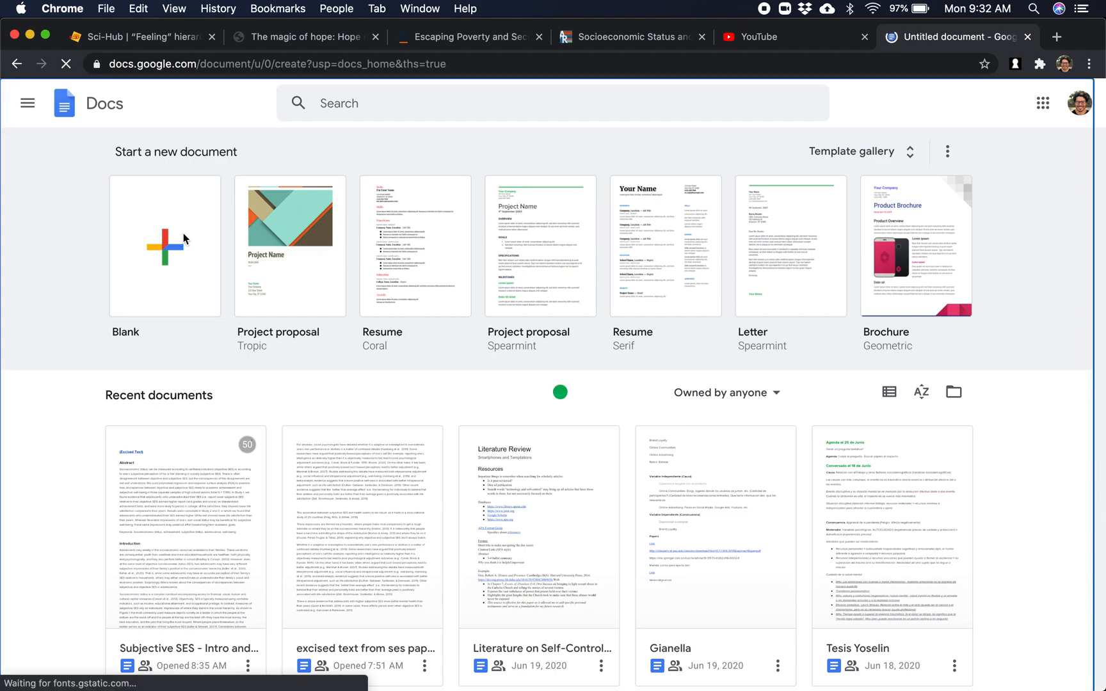
{"action": "left_click", "coordinate": [164, 247]}
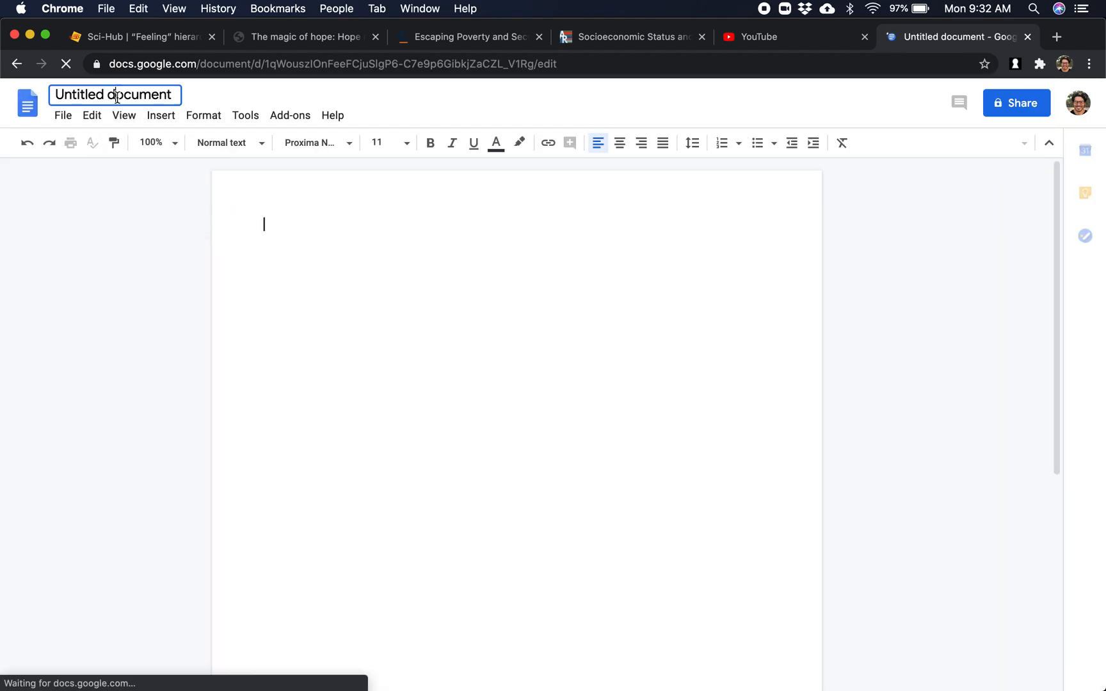
{"action": "type", "text": "Exampp"}
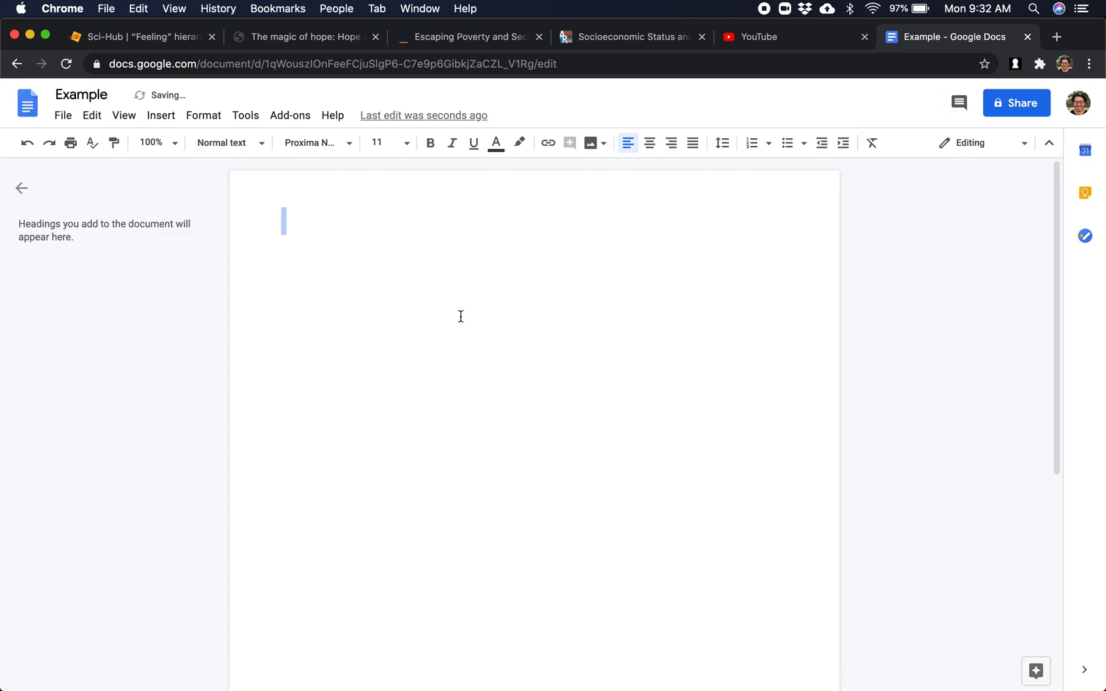
Type two sample sentences ending with citations {Rahal, 2020 #41} and {Wubetie, 2017 #34}.
{"action": "type", "text": "JNKSJndfkjsnd"}
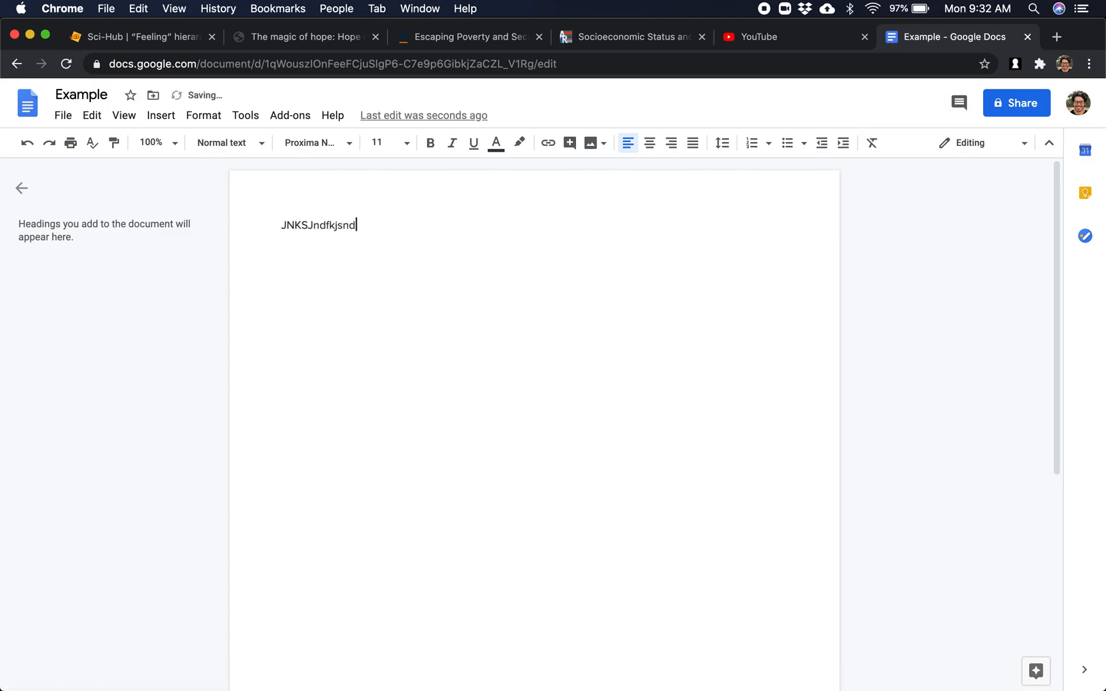
{"action": "type", "text": "Sample te"}
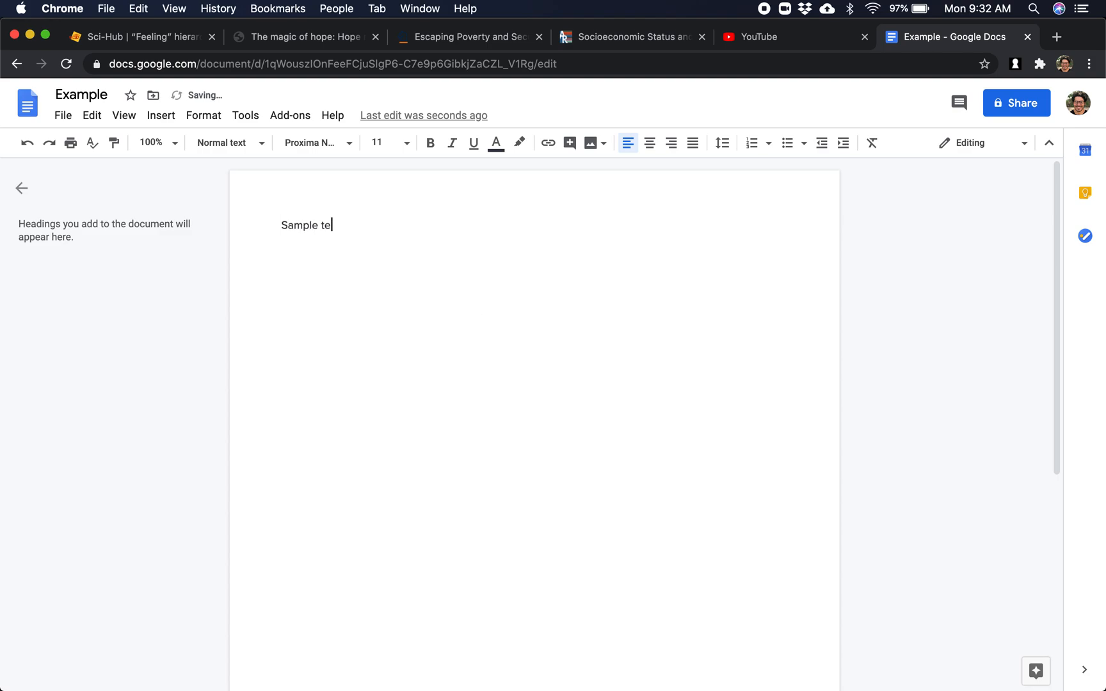
{"action": "type", "text": "xt."}
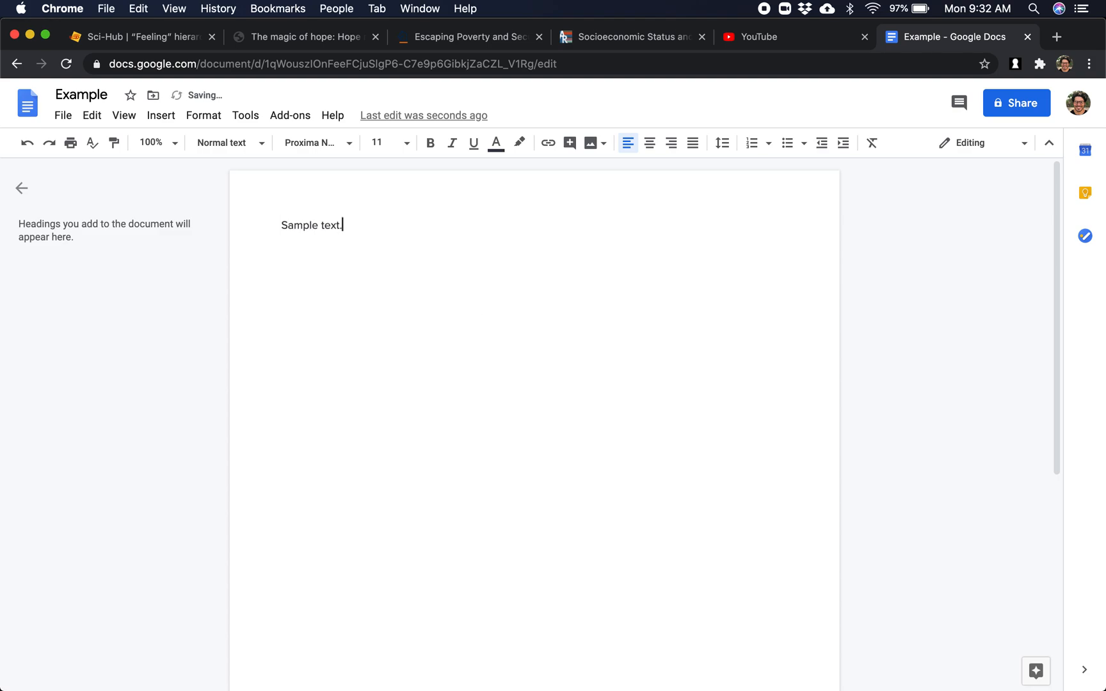
{"action": "type", "text": "and we"}
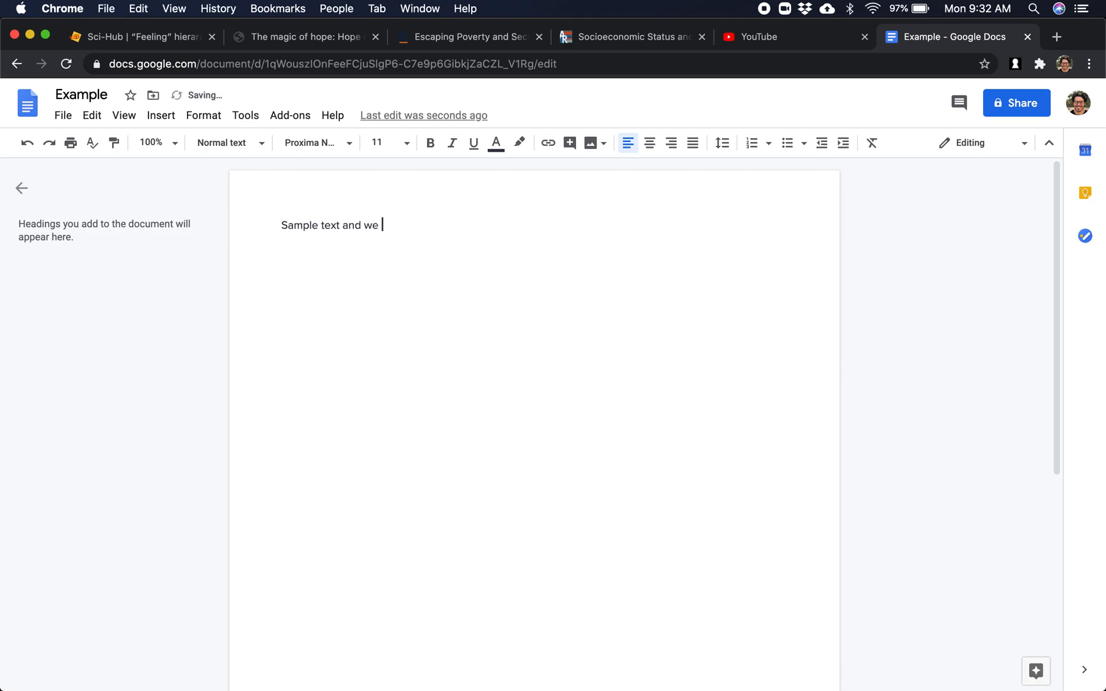
{"action": "type", "text": "include a"}
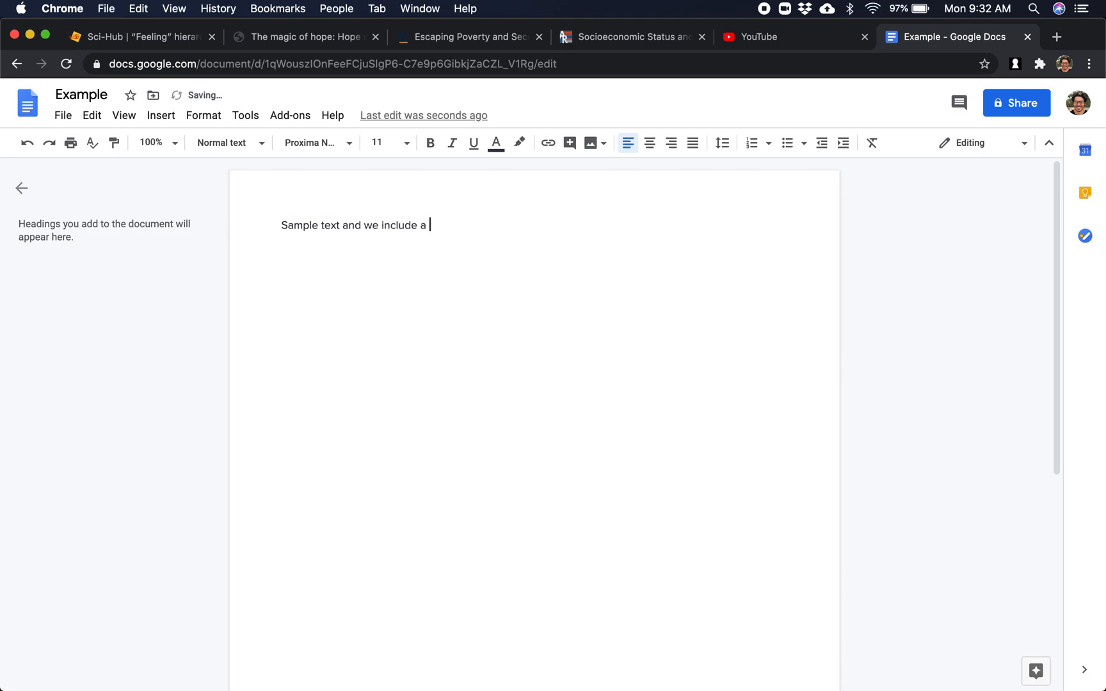
{"action": "type", "text": "citation {Rahal, 2020 #41"}
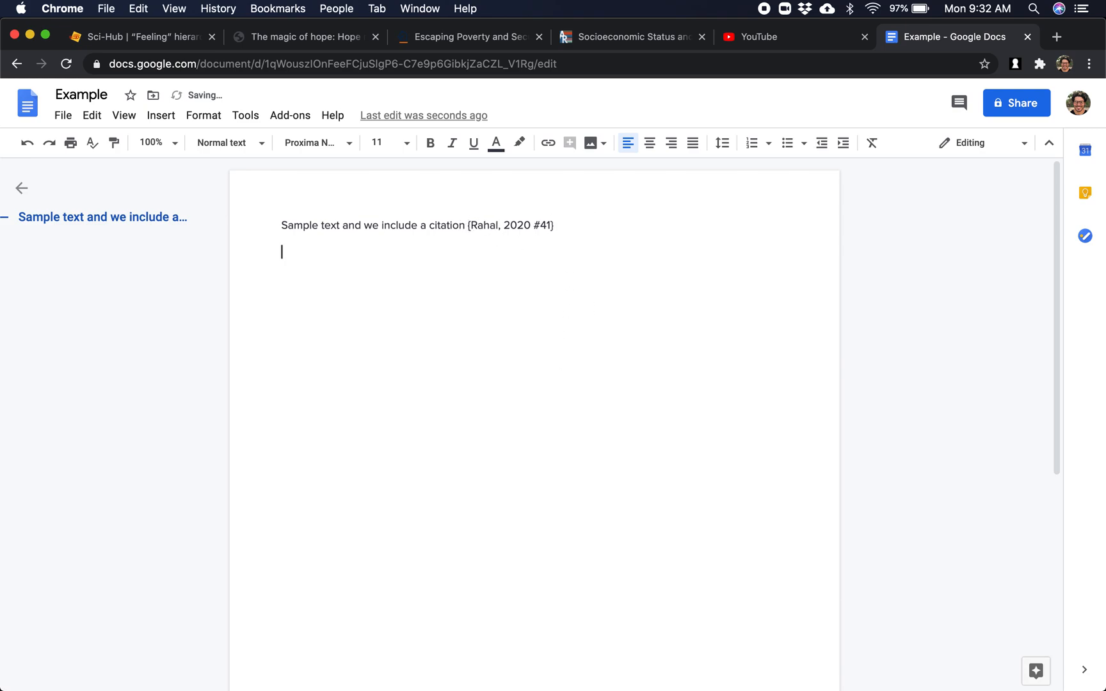
{"action": "type", "text": "More text {Wubetie, 2017 #34"}
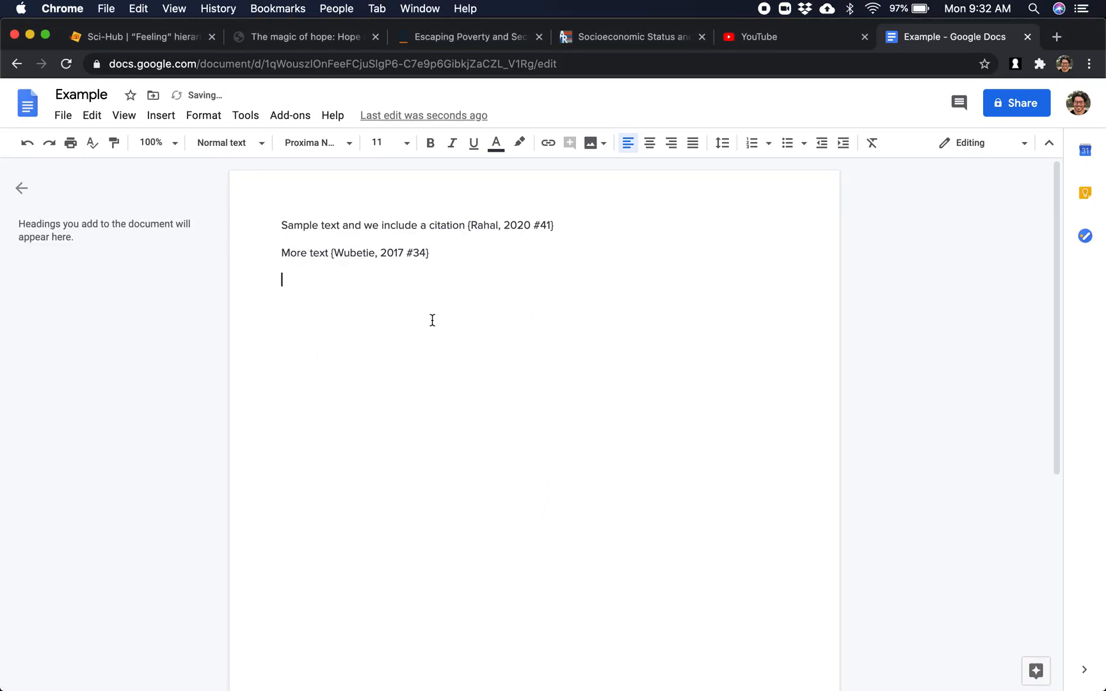
{"action": "left_click", "coordinate": [63, 115]}
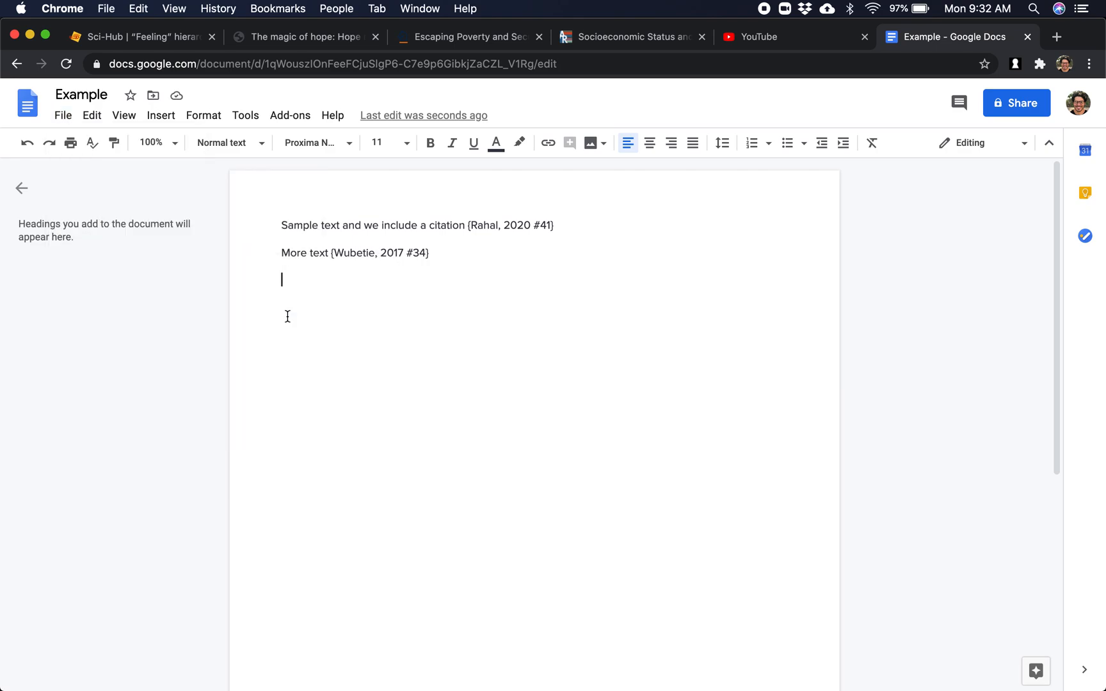
{"action": "mouse_move", "coordinate": [360, 346]}
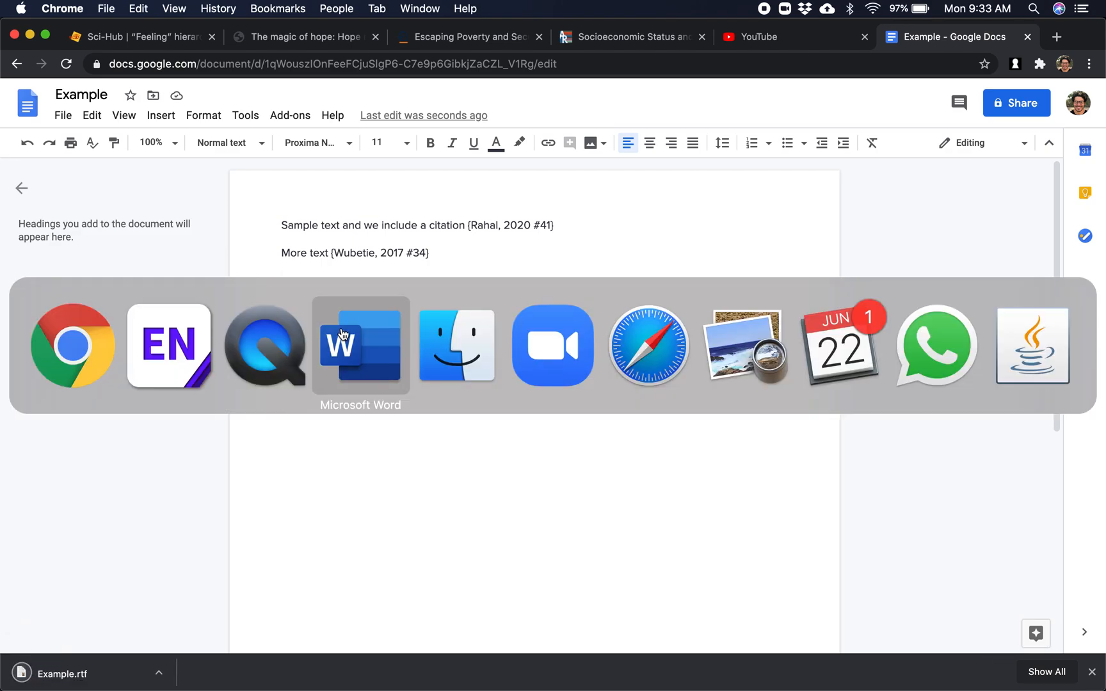
Switch to the EndNote library and search Help for the paper-formatting command.
{"action": "left_click", "coordinate": [157, 8]}
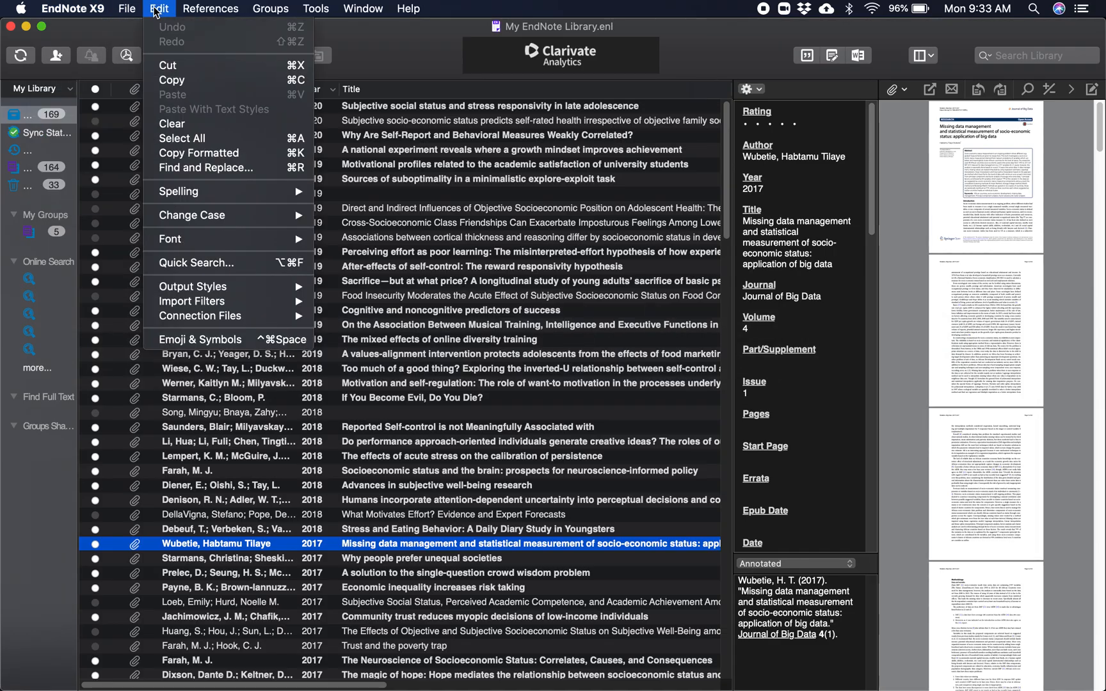
{"action": "left_click", "coordinate": [408, 8]}
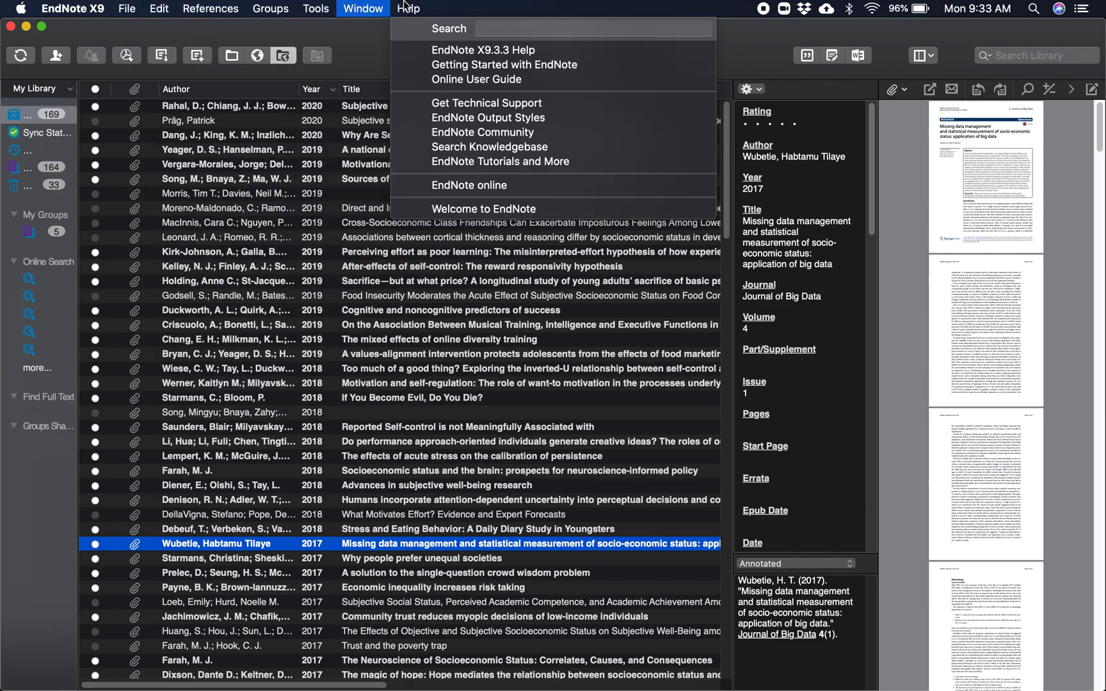
{"action": "type", "text": "format"}
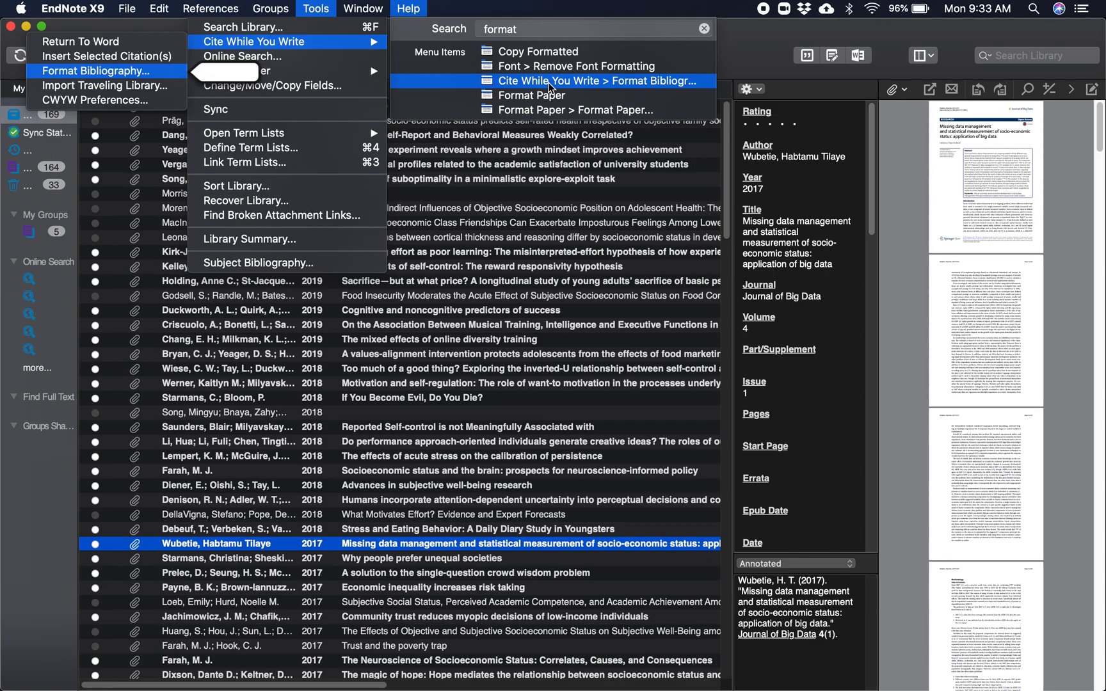
{"action": "mouse_move", "coordinate": [550, 95]}
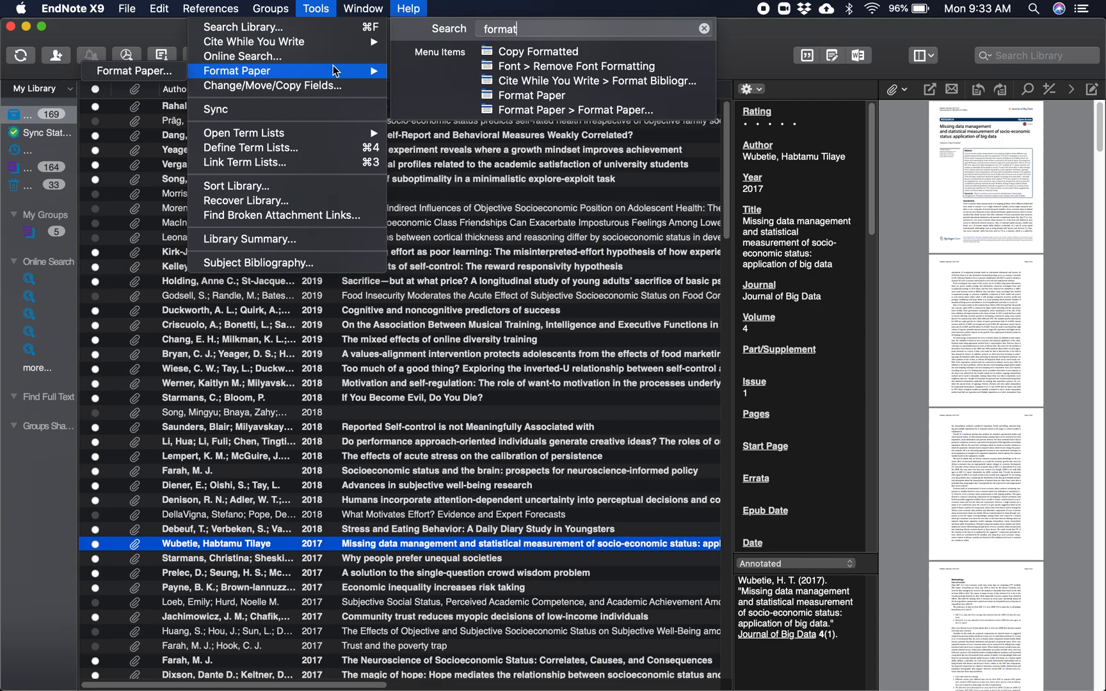
{"action": "left_click", "coordinate": [409, 8]}
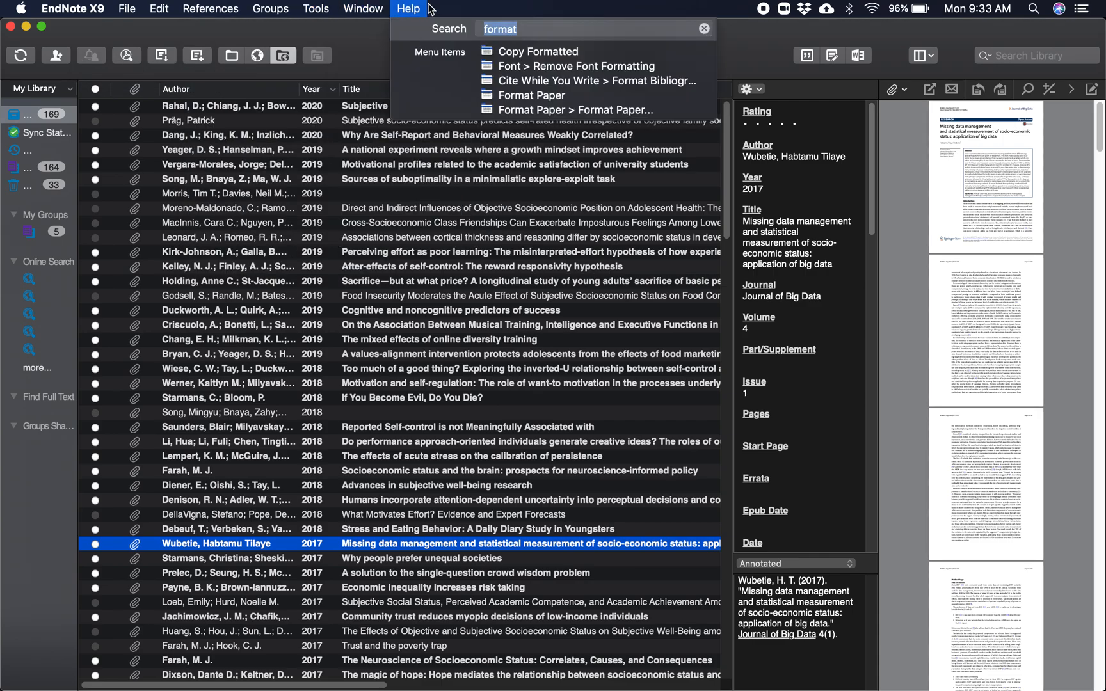
Load Example.rtf from Downloads into Tools > Format Paper.
{"action": "left_click", "coordinate": [315, 9]}
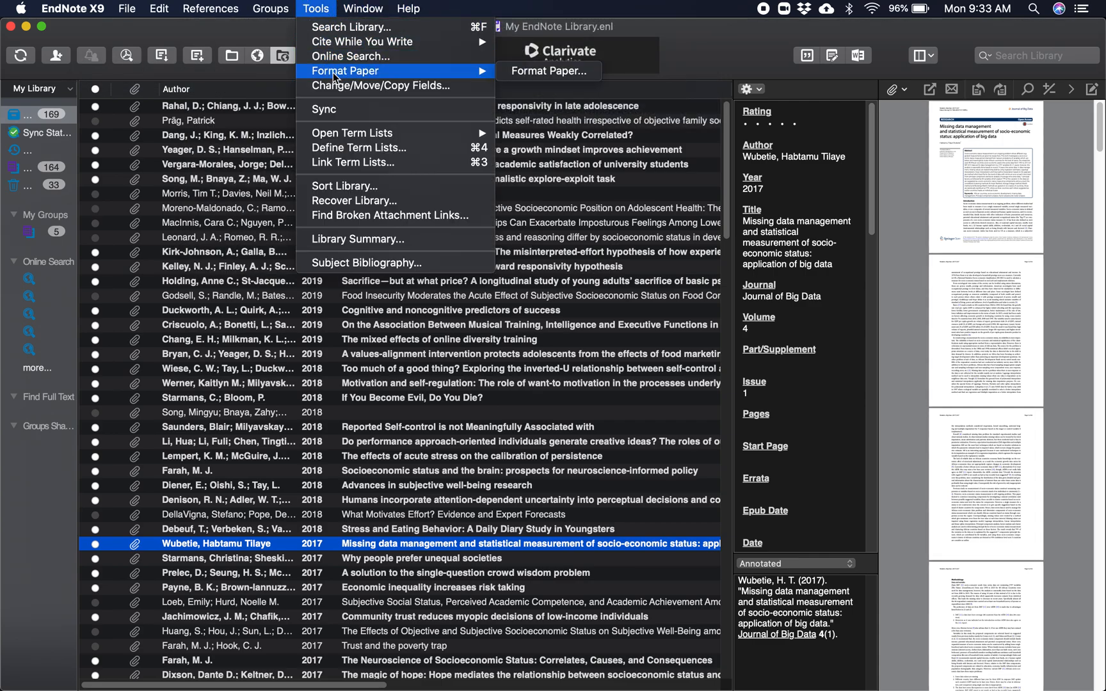
{"action": "left_click", "coordinate": [546, 70]}
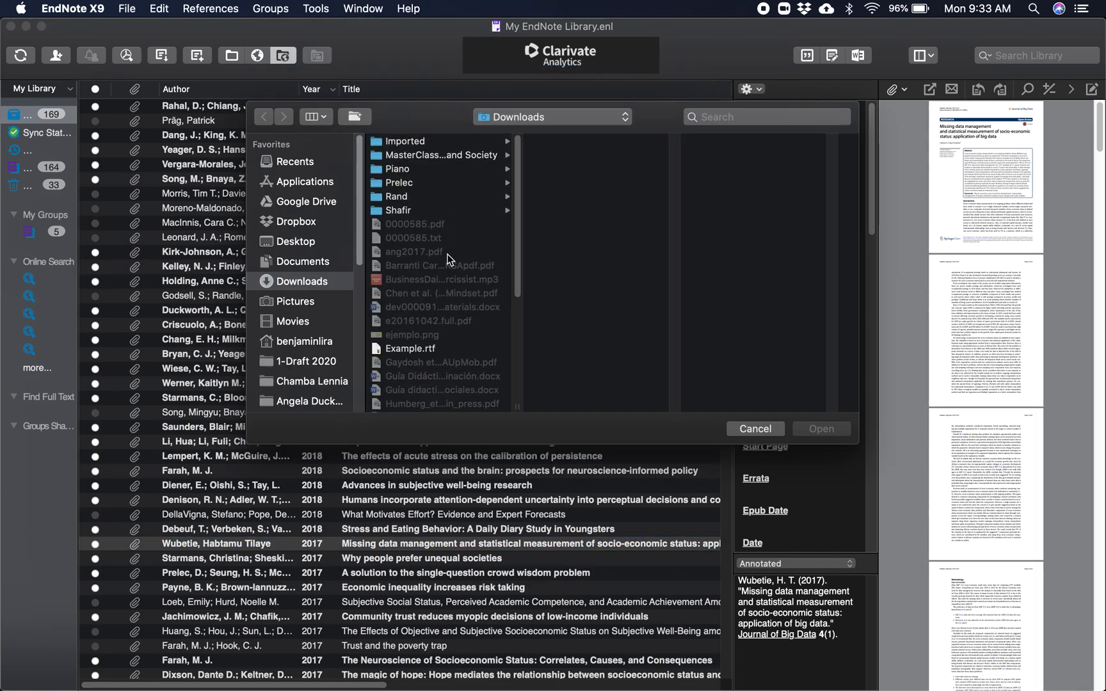
{"action": "left_click", "coordinate": [410, 347]}
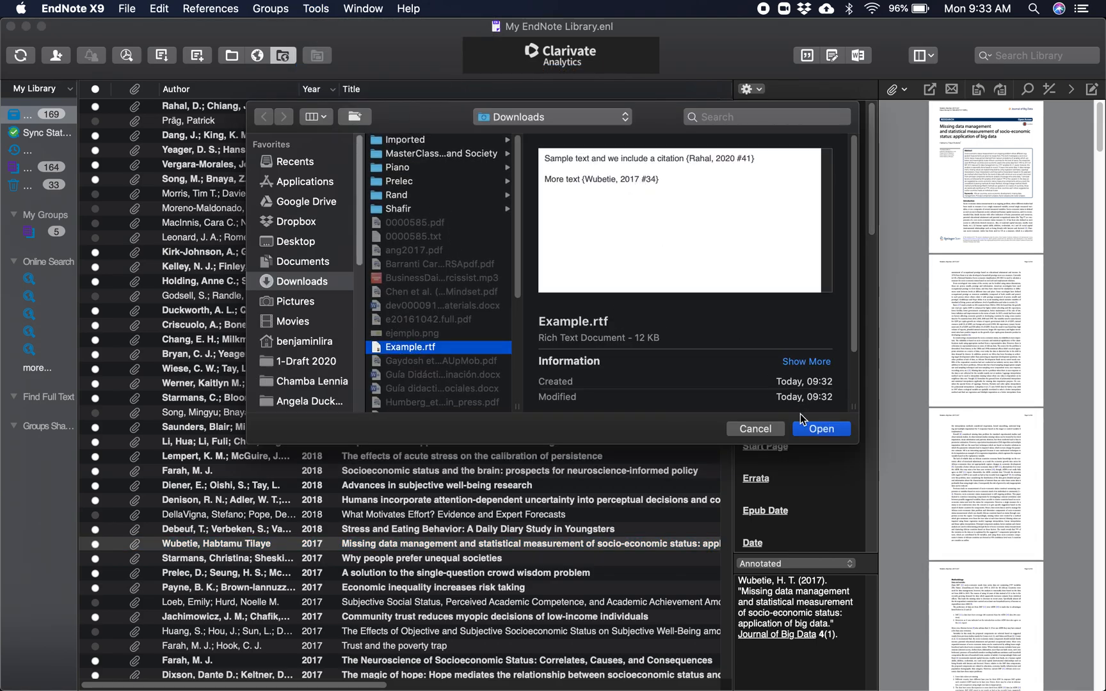
{"action": "left_click", "coordinate": [820, 429]}
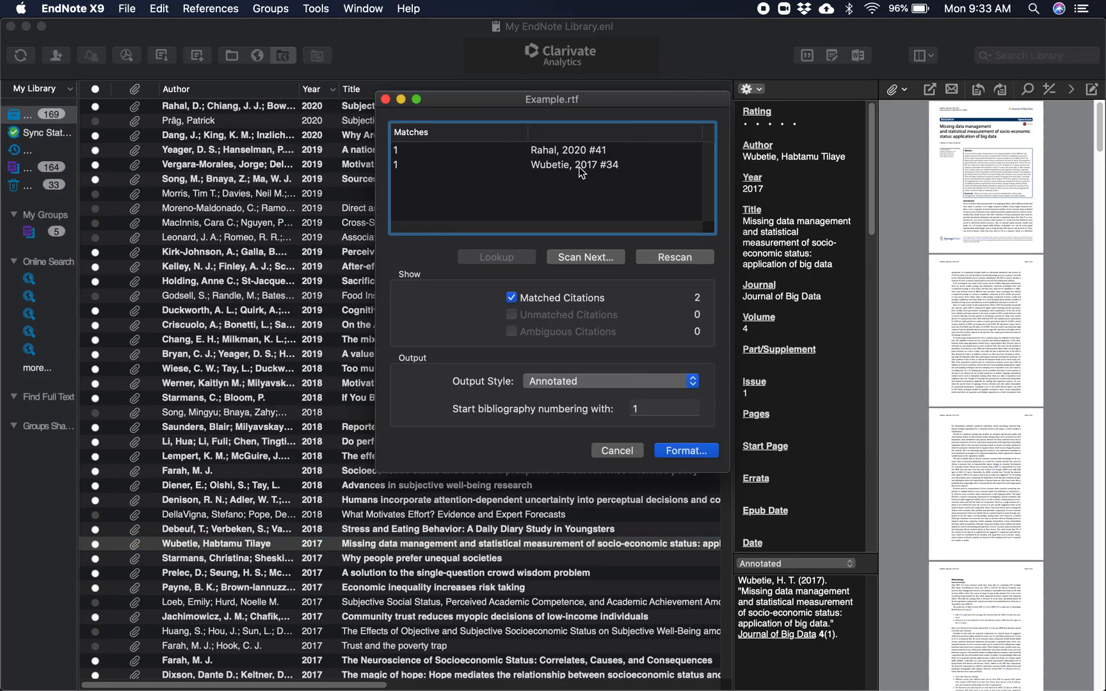
Choose APA 7th from all output styles and format the paper.
{"action": "left_click", "coordinate": [609, 381]}
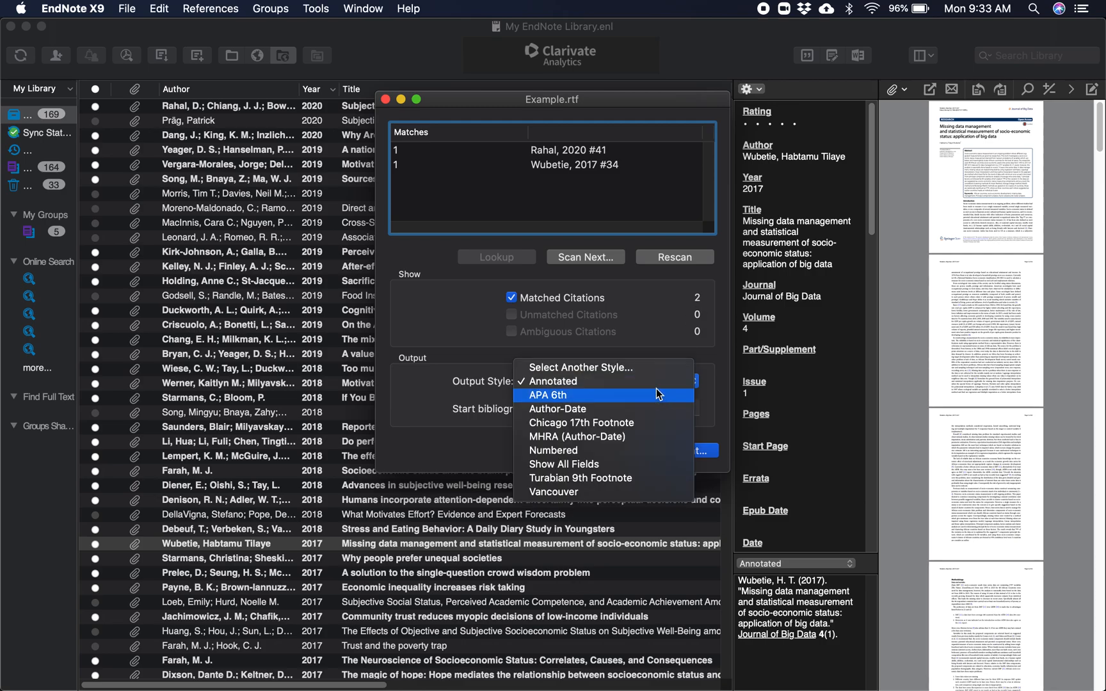
{"action": "left_click", "coordinate": [580, 367]}
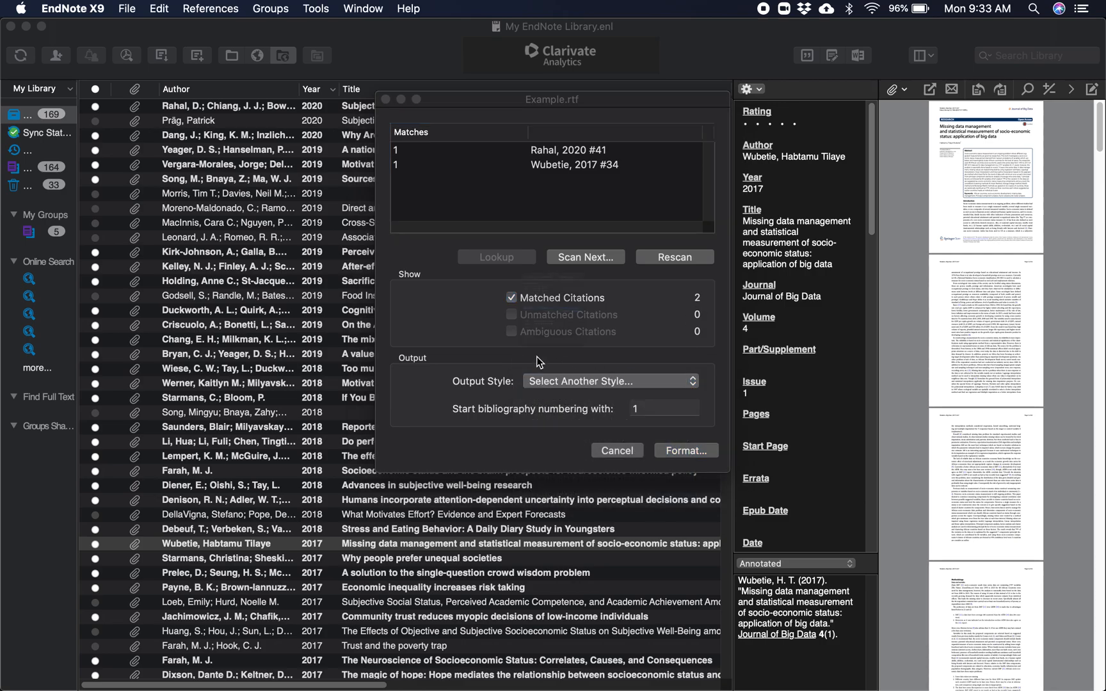
{"action": "left_click", "coordinate": [611, 381]}
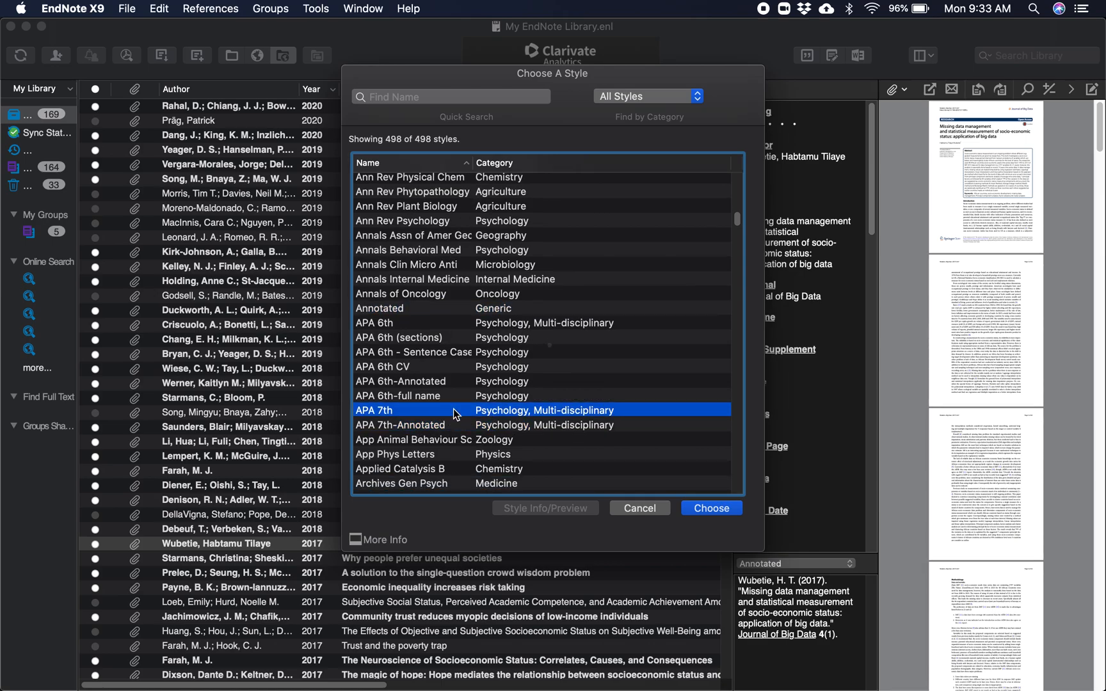
{"action": "left_click", "coordinate": [711, 507]}
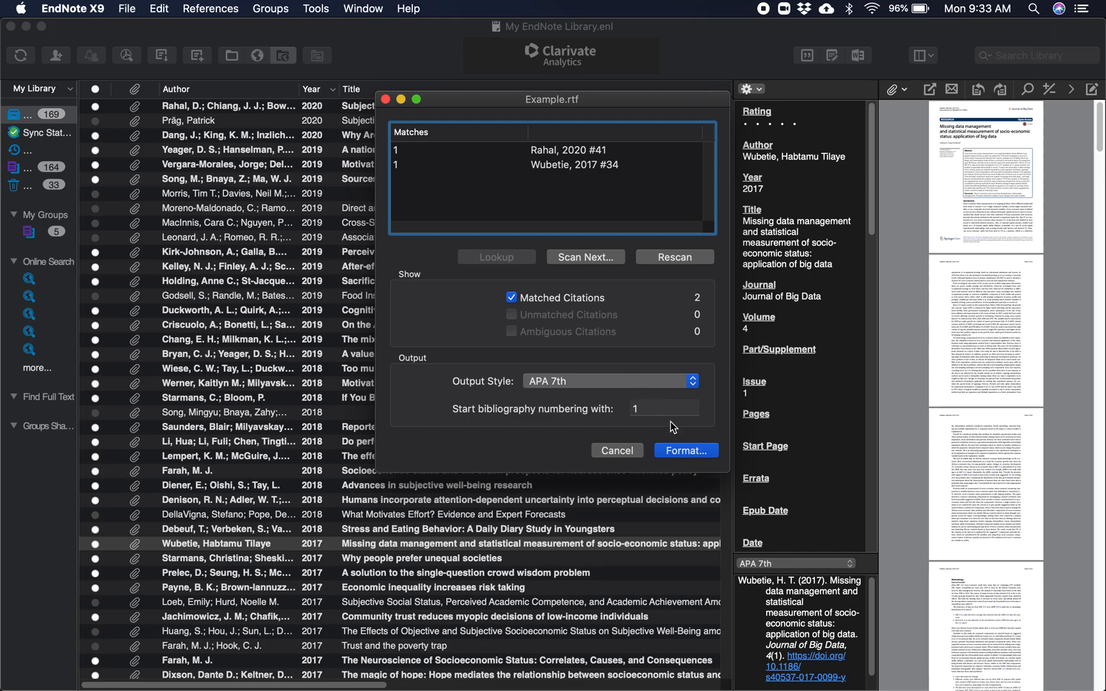
{"action": "left_click", "coordinate": [684, 450]}
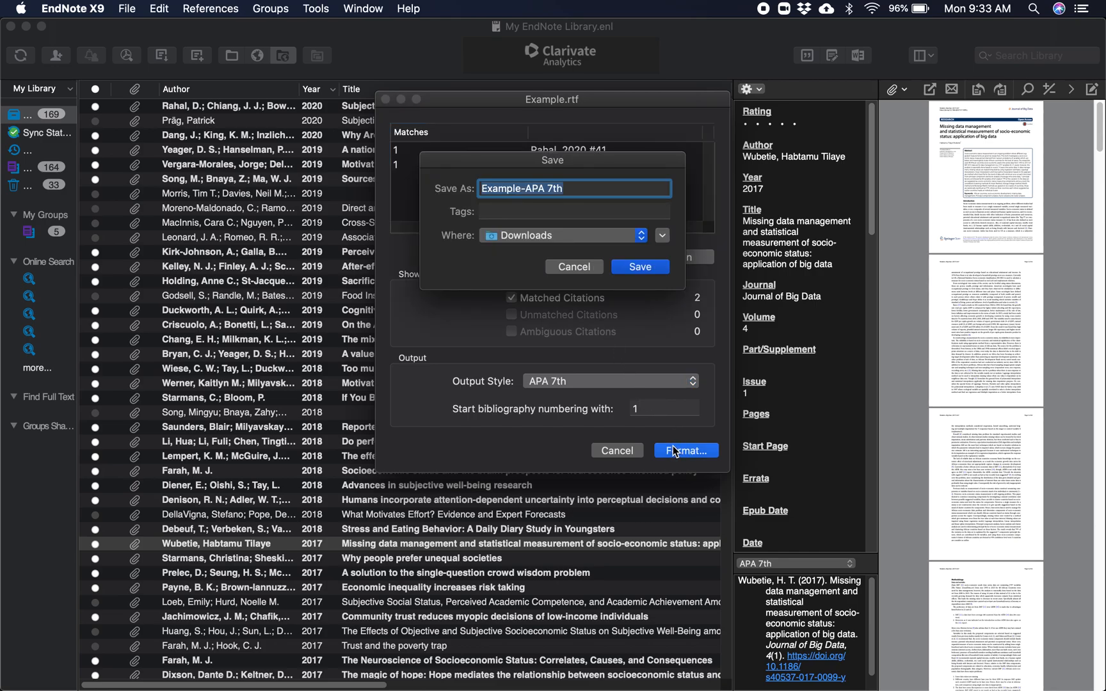
{"action": "mouse_move", "coordinate": [603, 240]}
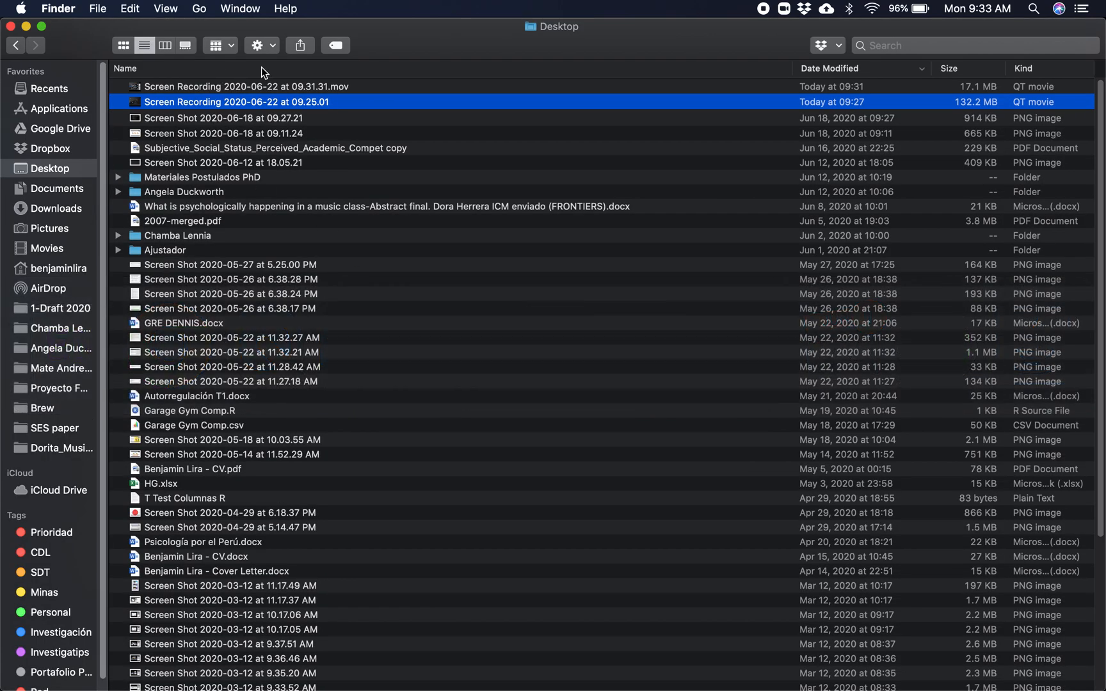
Open Example-APA 7th.rtf from the Downloads folder in Word.
{"action": "left_click", "coordinate": [58, 187]}
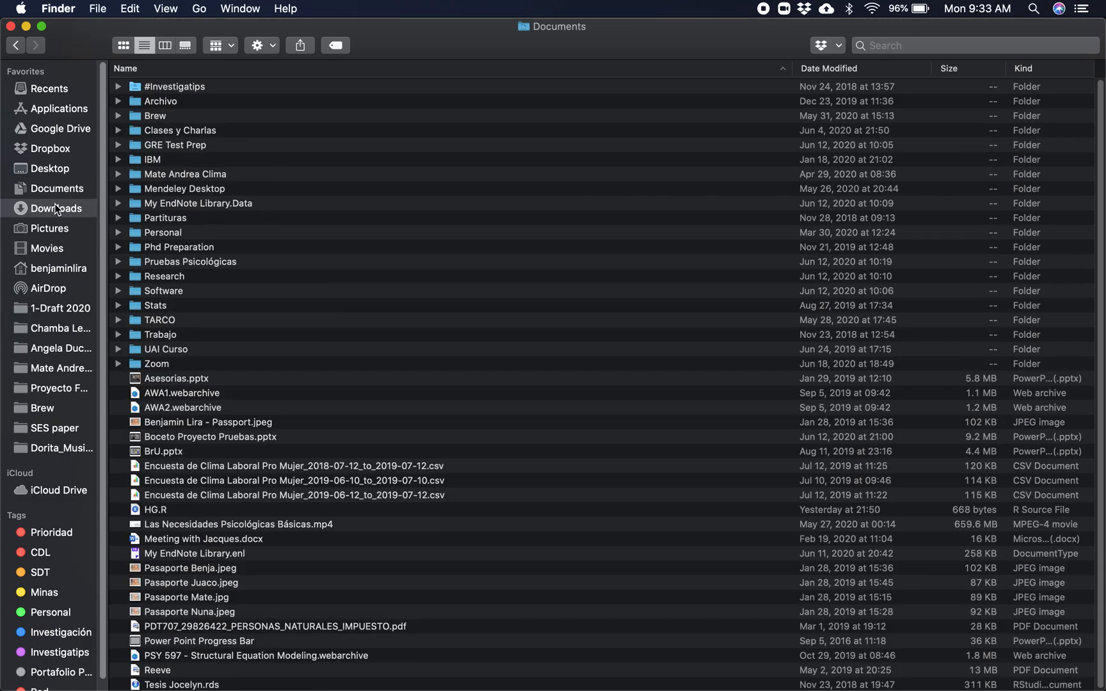
{"action": "left_click", "coordinate": [56, 208]}
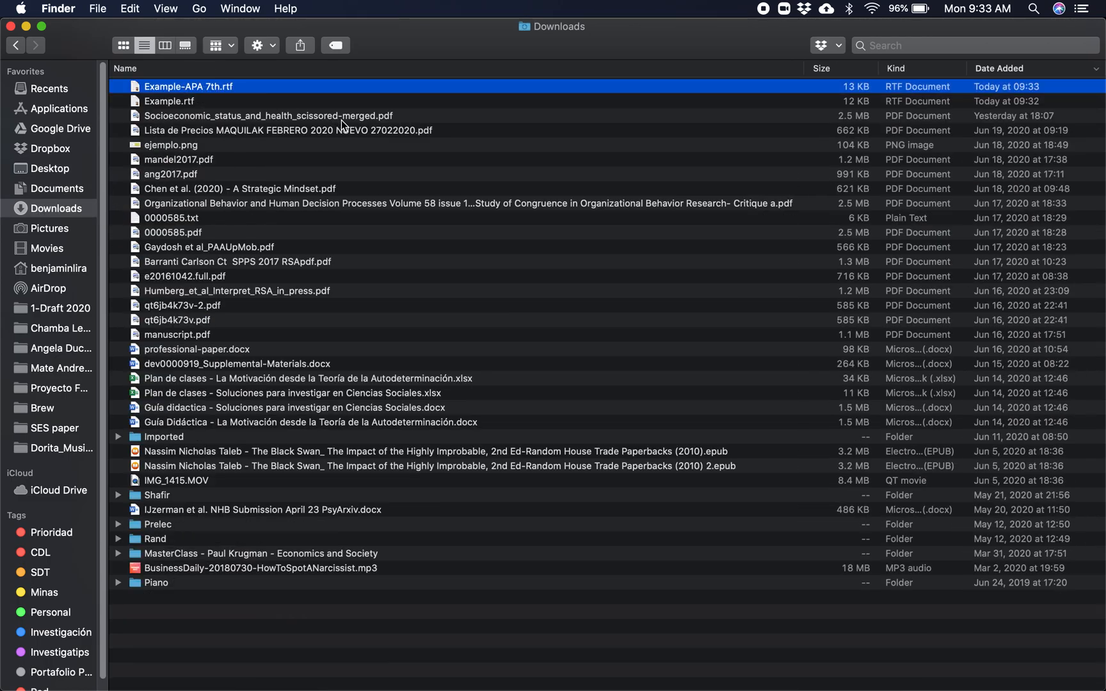
{"action": "right_click", "coordinate": [188, 86]}
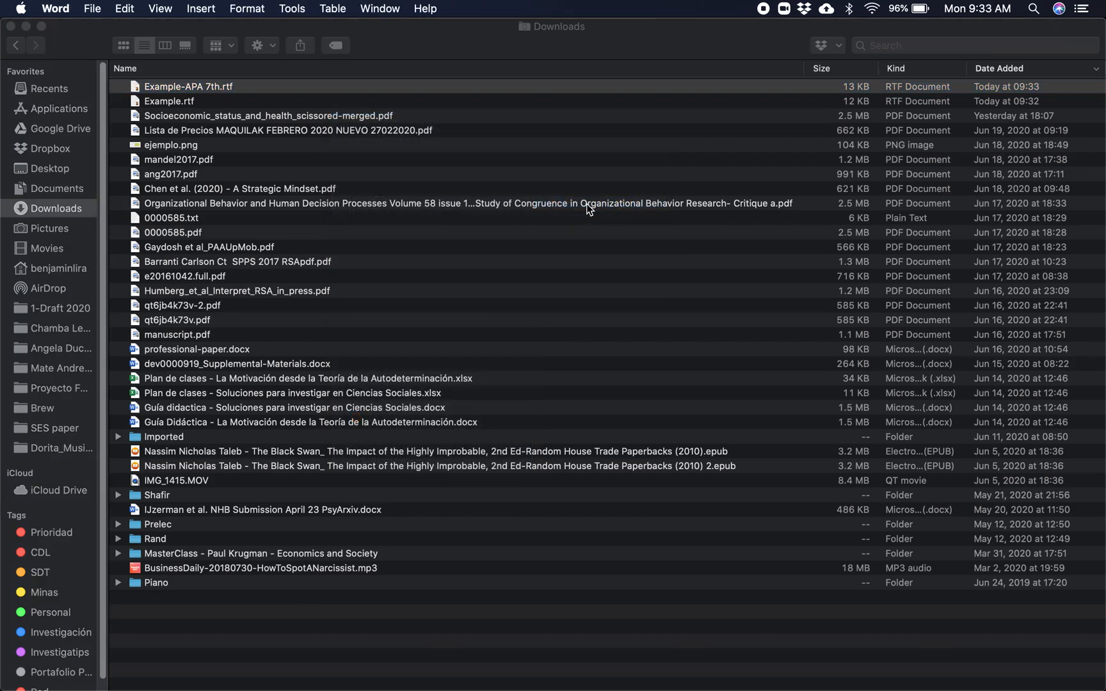
{"action": "double_click", "coordinate": [188, 86]}
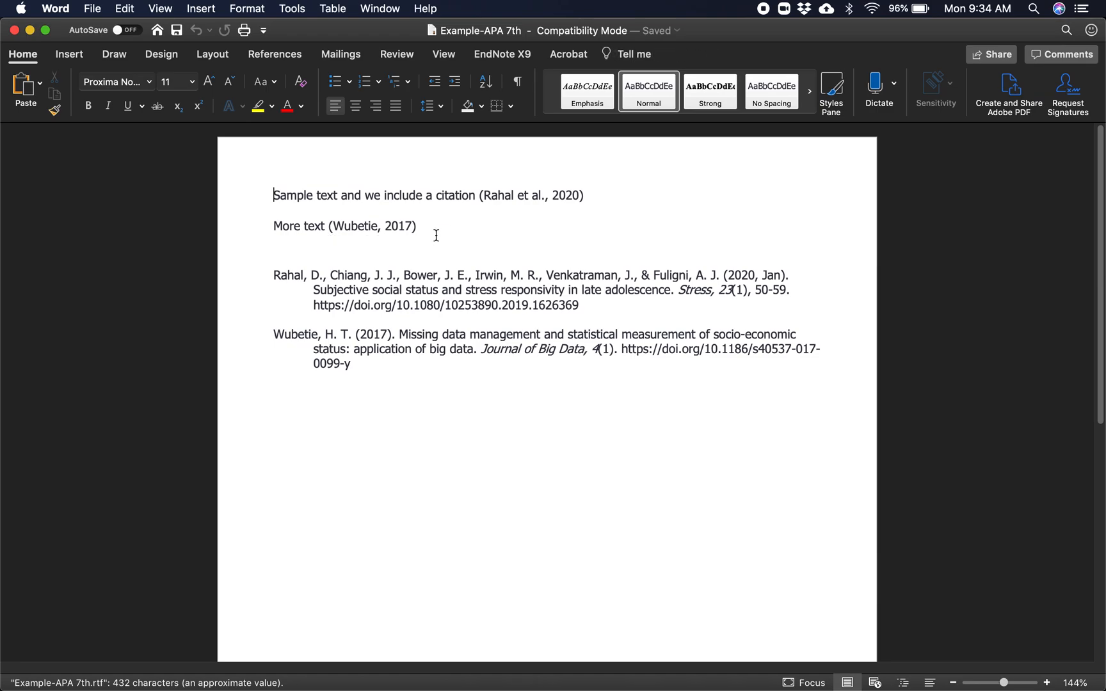